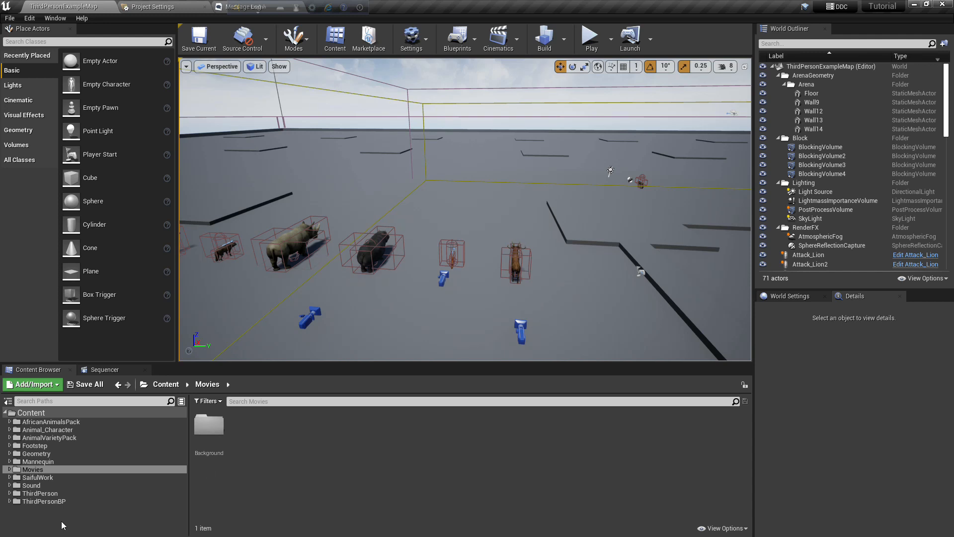
mouse_move(38, 467)
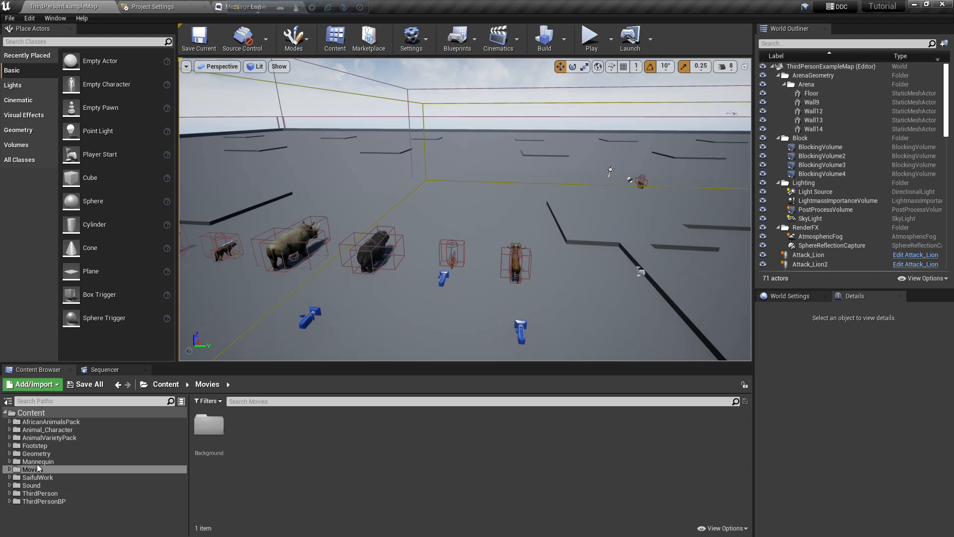
mouse_move(55, 453)
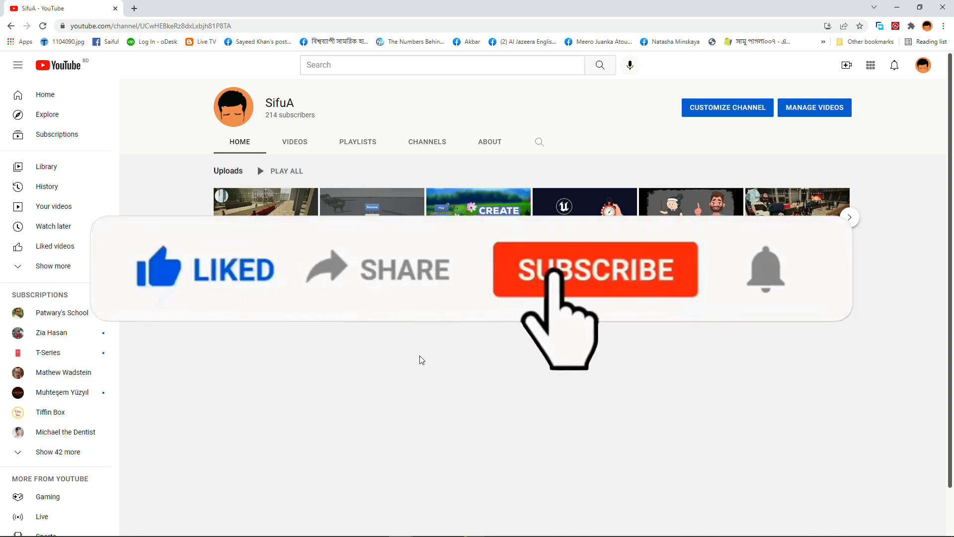
- Create a subfolder named Intro inside the Movies content folder
click(595, 269)
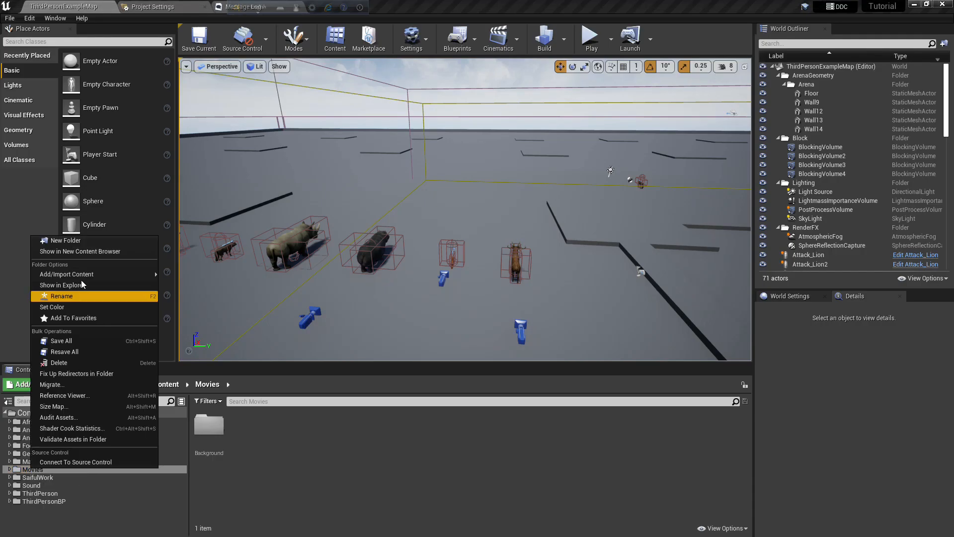
click(63, 239)
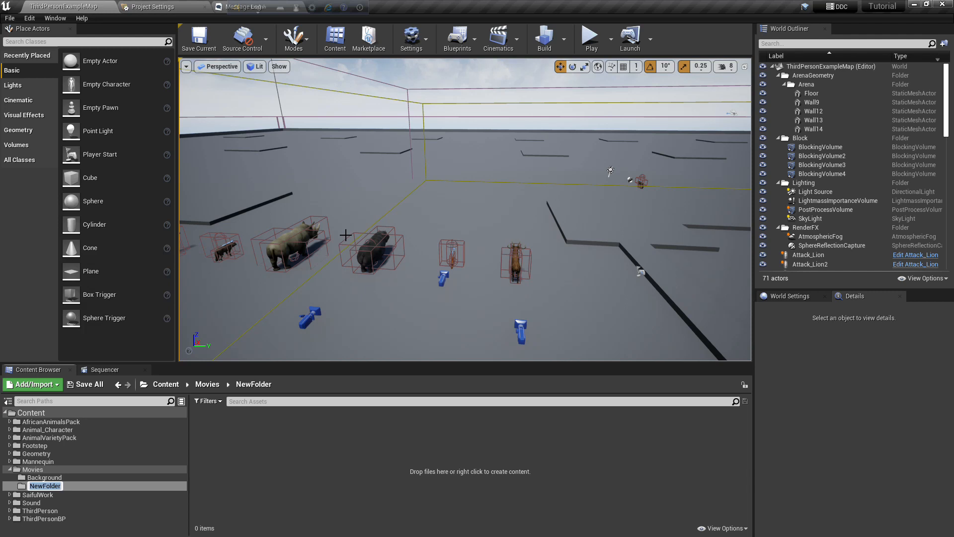
text(Intro)
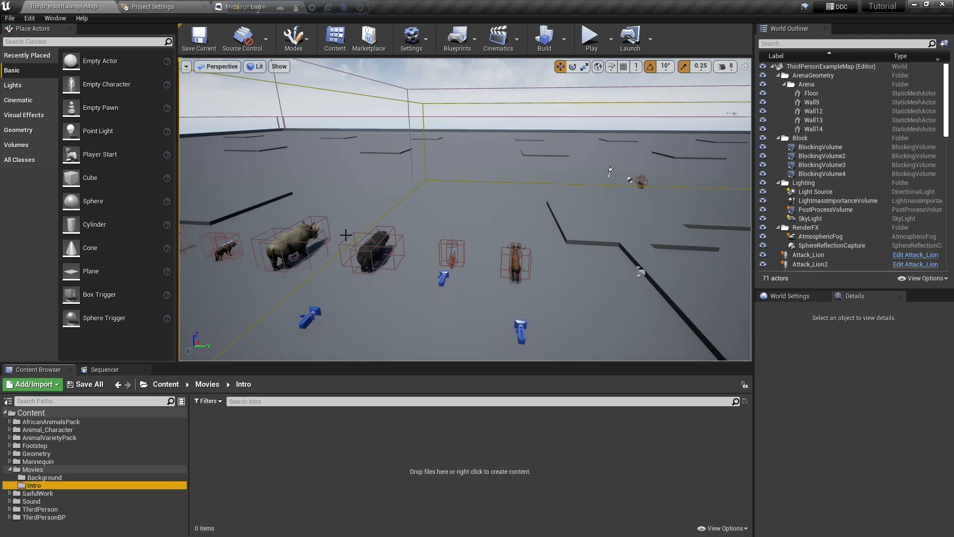
mouse_move(33, 469)
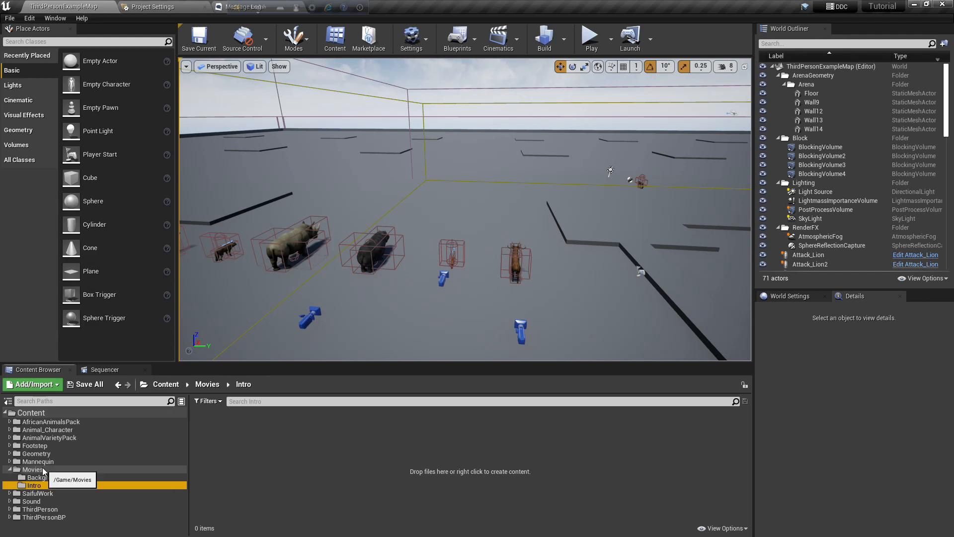
click(33, 469)
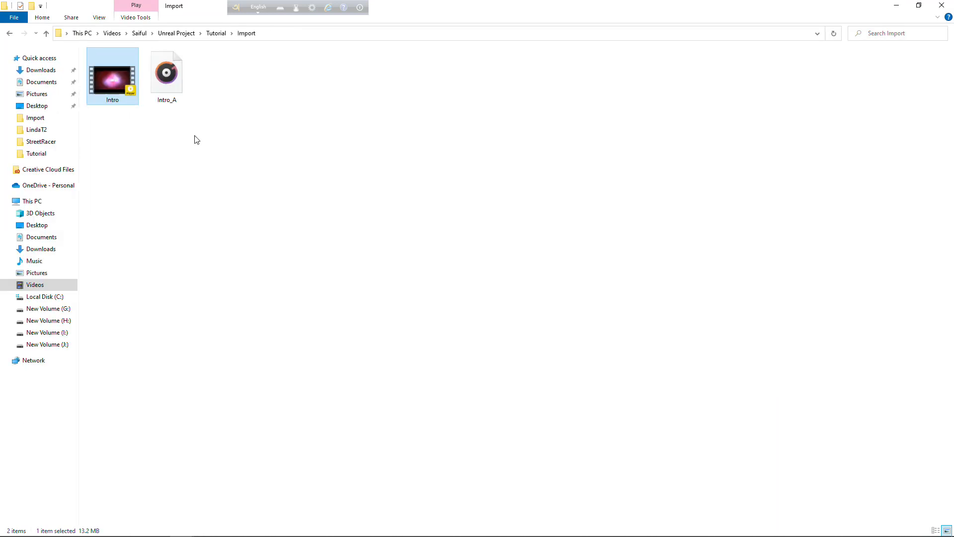
mouse_move(882, 5)
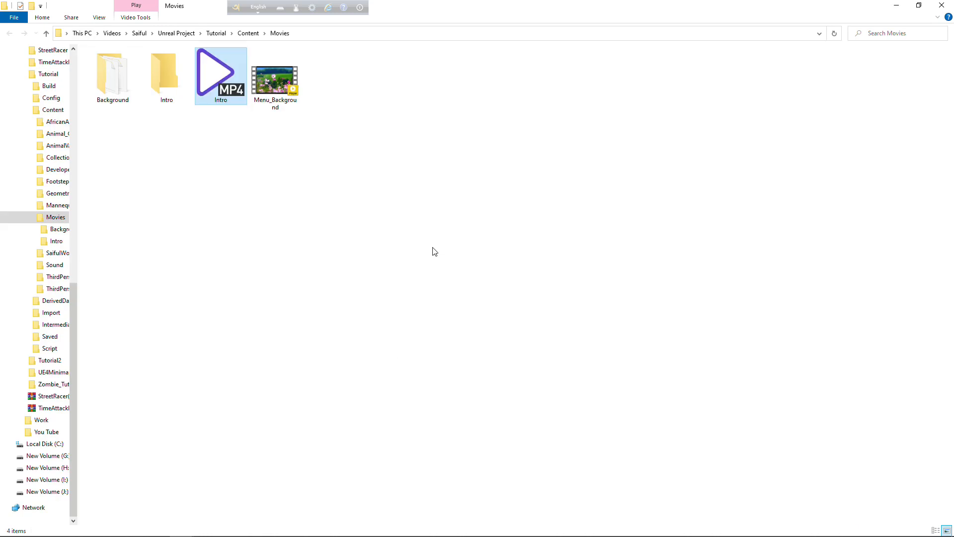
- Paste the copied Intro_A sound into Content/Movies/Intro on disk
click(434, 252)
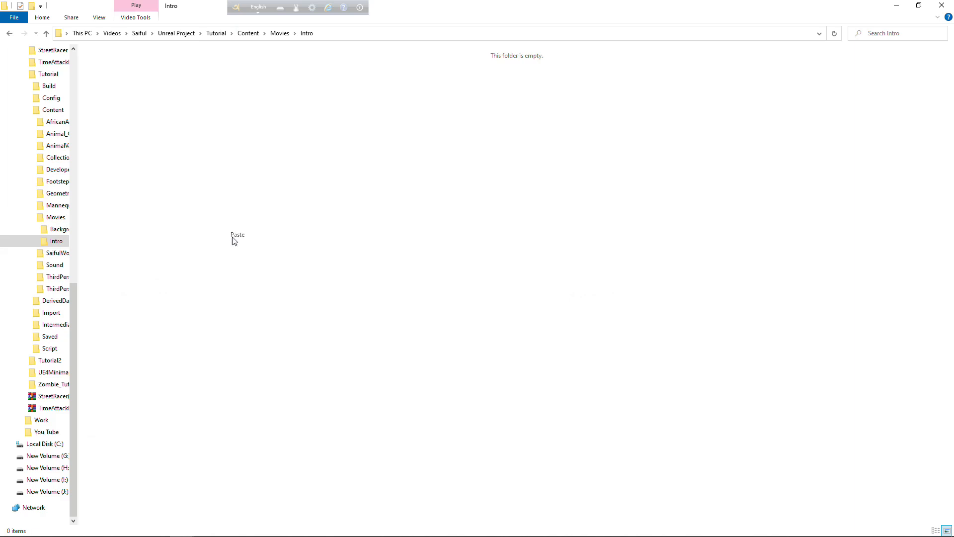
click(237, 234)
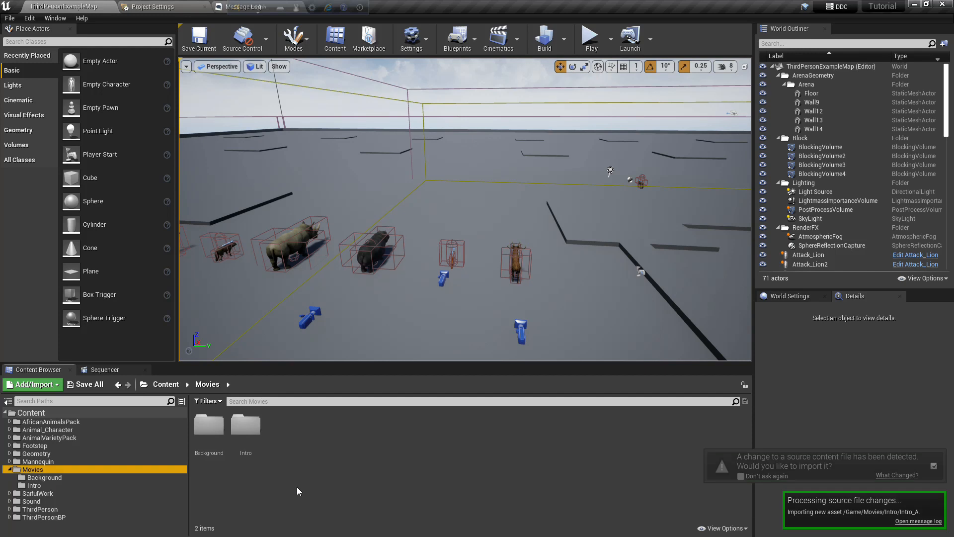
- View the imported Intro_A sound in the Intro folder and check the startup movie settings
double_click(245, 424)
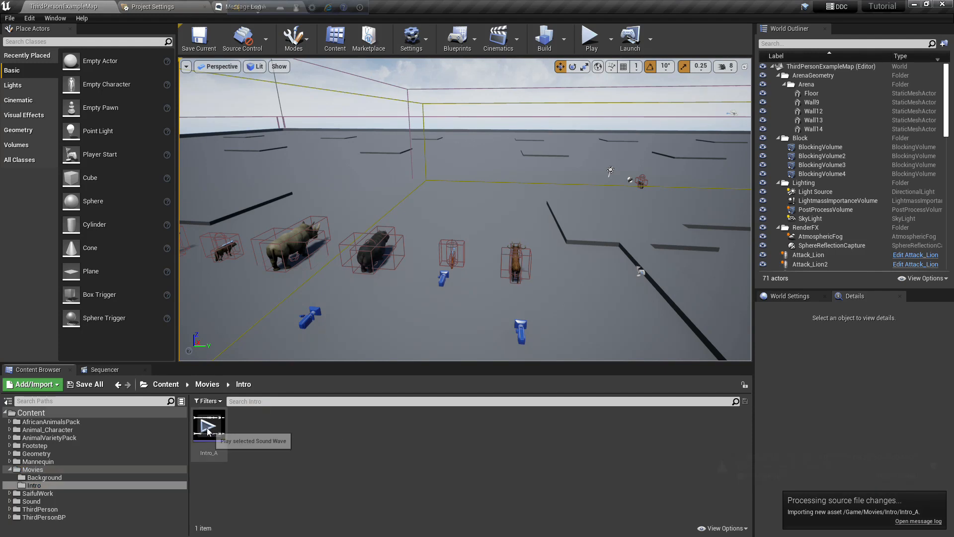
mouse_move(46, 471)
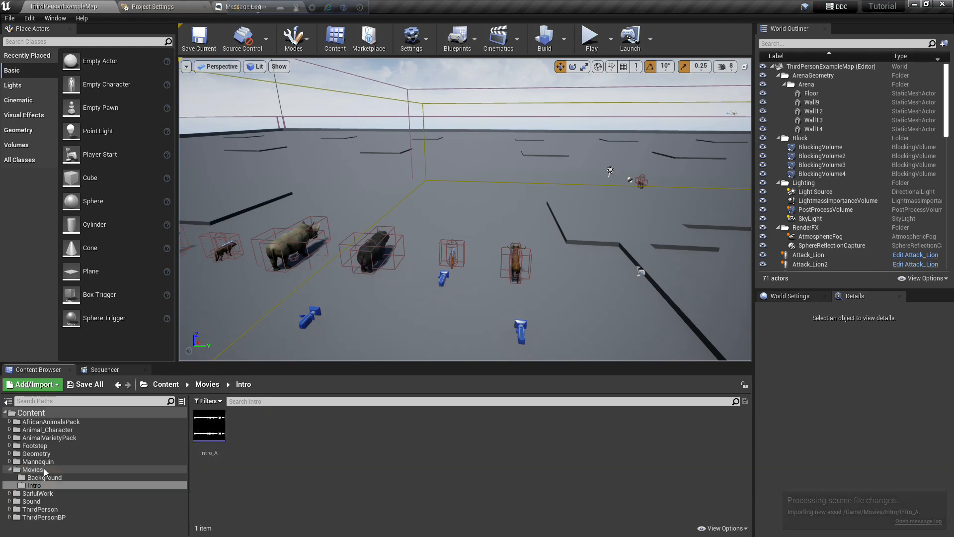
click(152, 7)
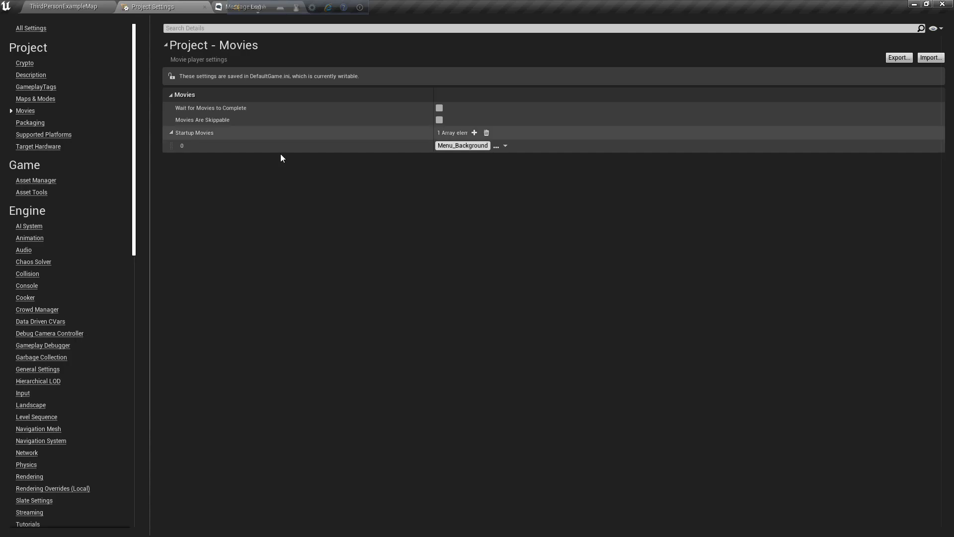
click(474, 132)
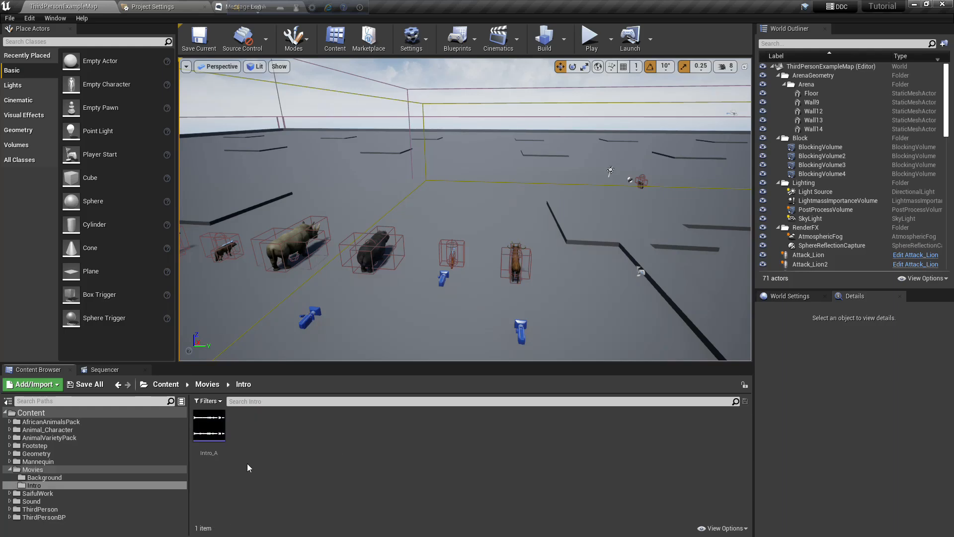
- Create a File Media Source asset named Intro_FileMediaSource in the Intro folder and edit it
click(264, 402)
text(IntroFileMe)
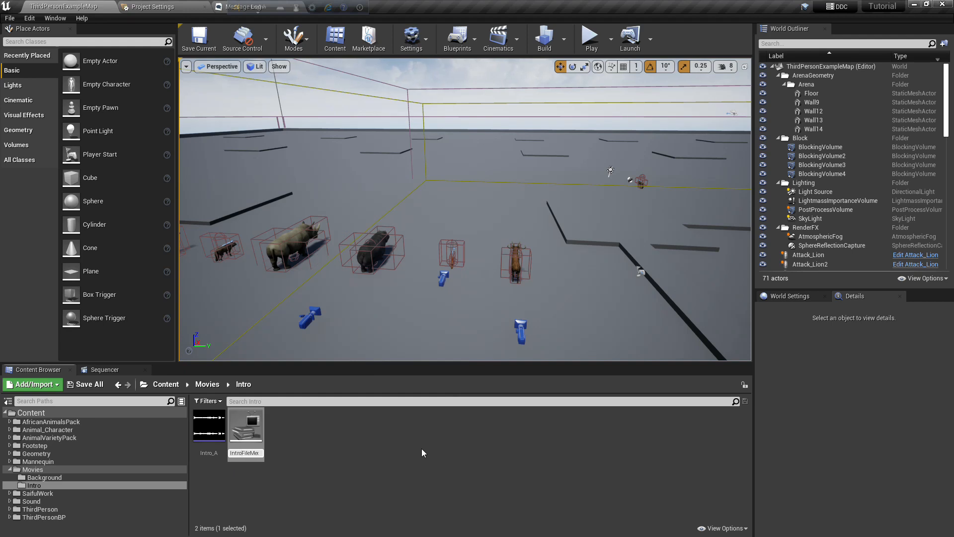
click(246, 425)
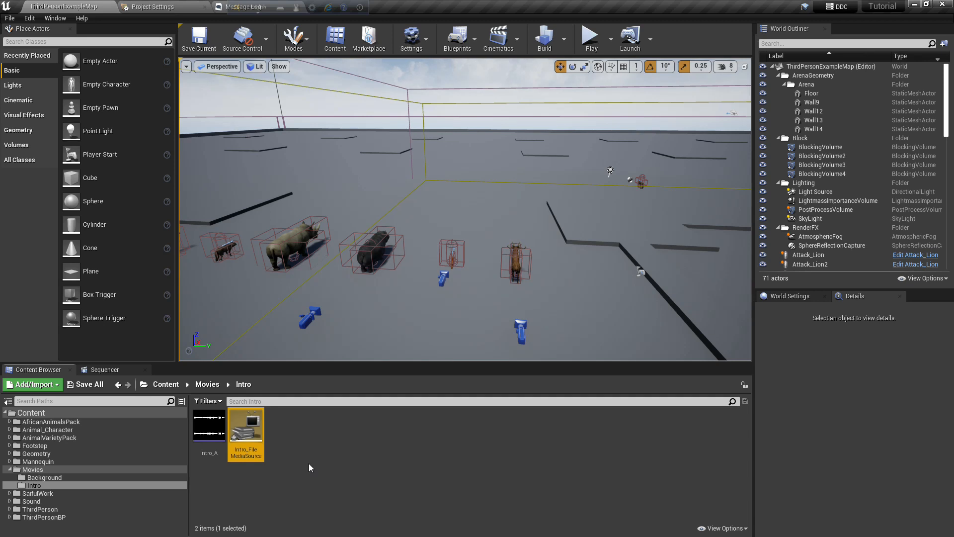
double_click(246, 423)
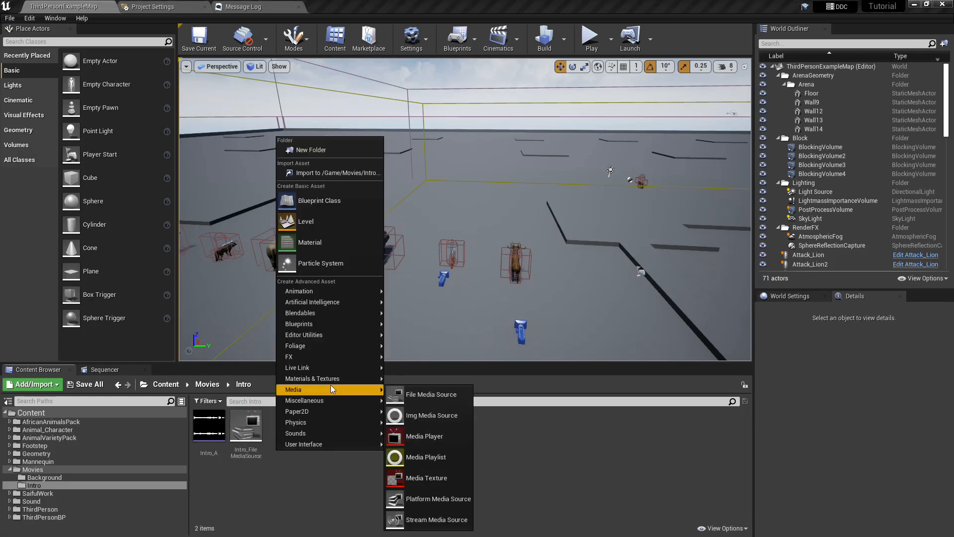
- Create Intro_MediaPlayer with a linked video output MediaTexture asset
click(425, 435)
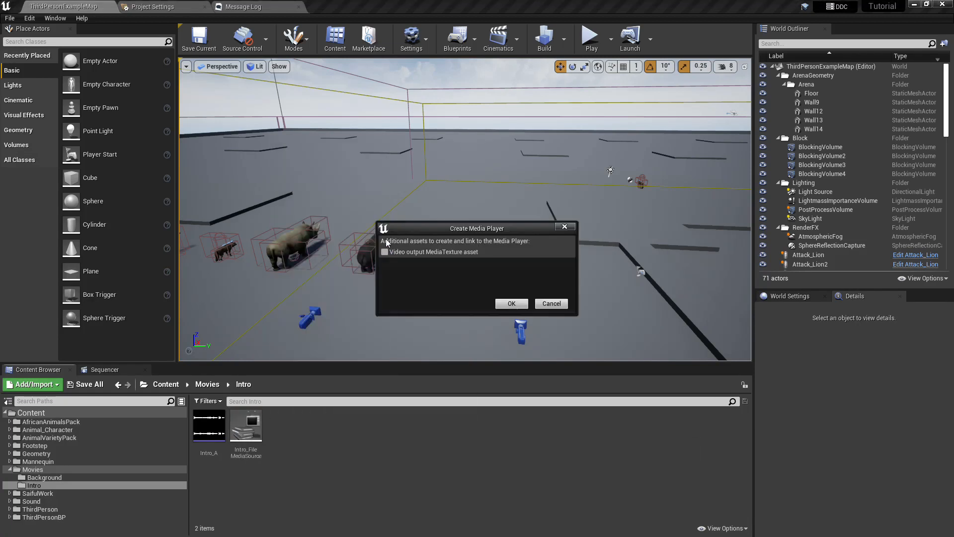
click(511, 303)
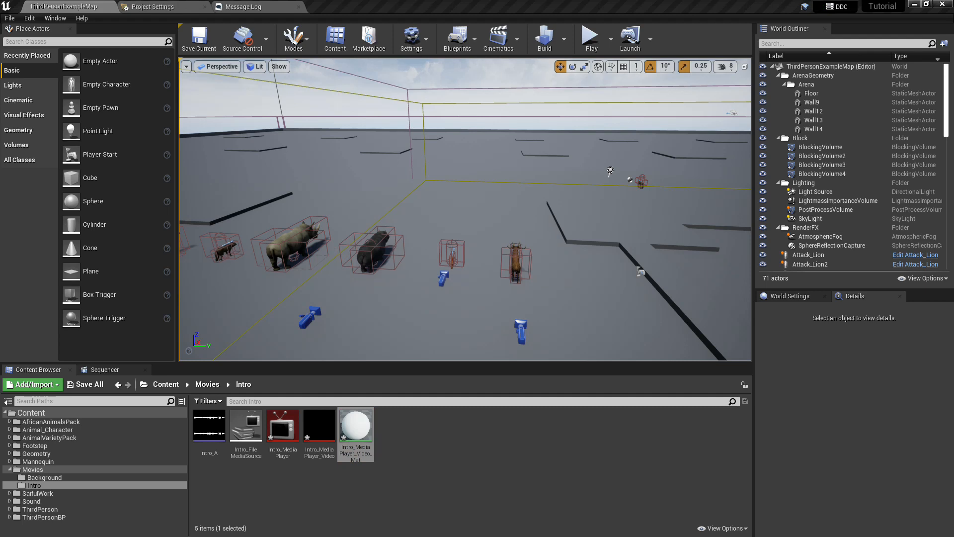
- Make Intro_MediaPlayer_Video_Mat a User Interface material with Translucent blend mode and save it
double_click(355, 424)
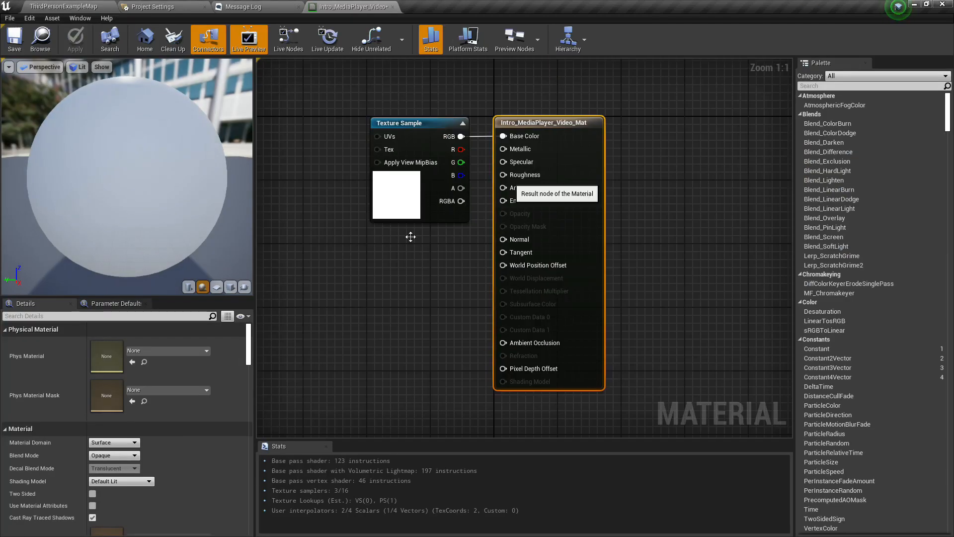
click(113, 442)
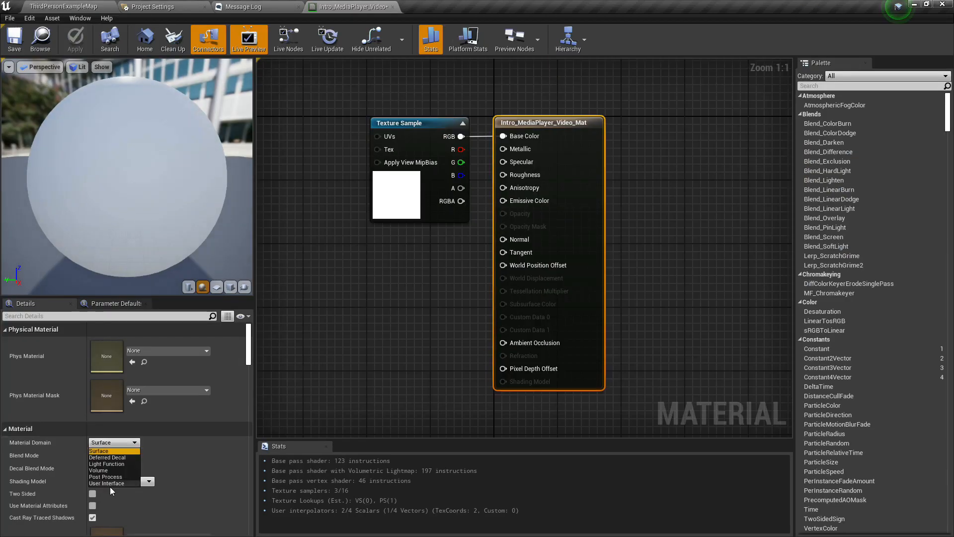
click(107, 483)
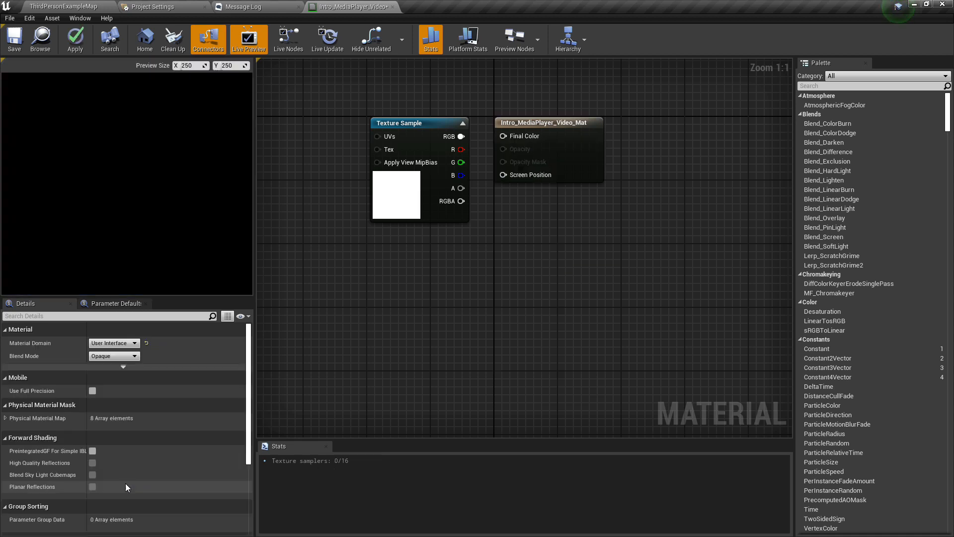
click(114, 356)
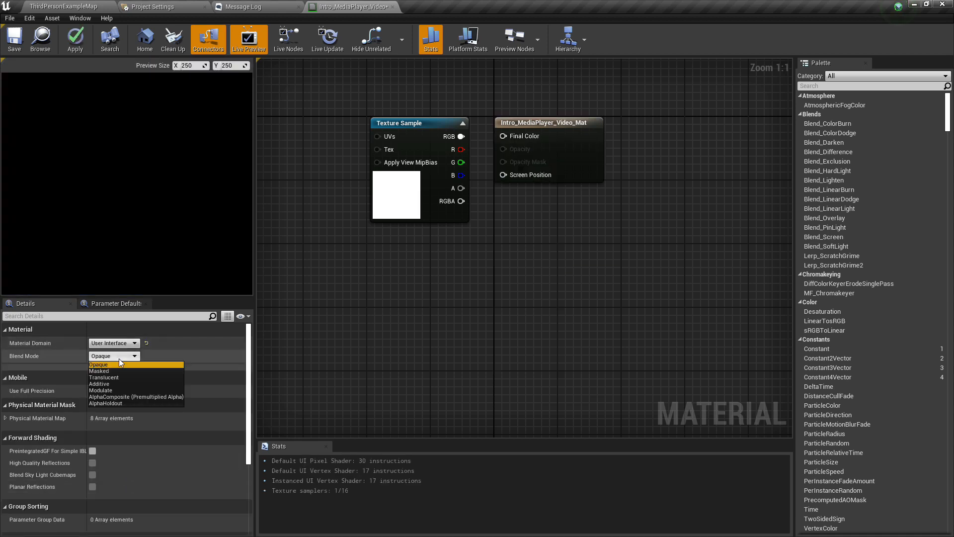
click(104, 377)
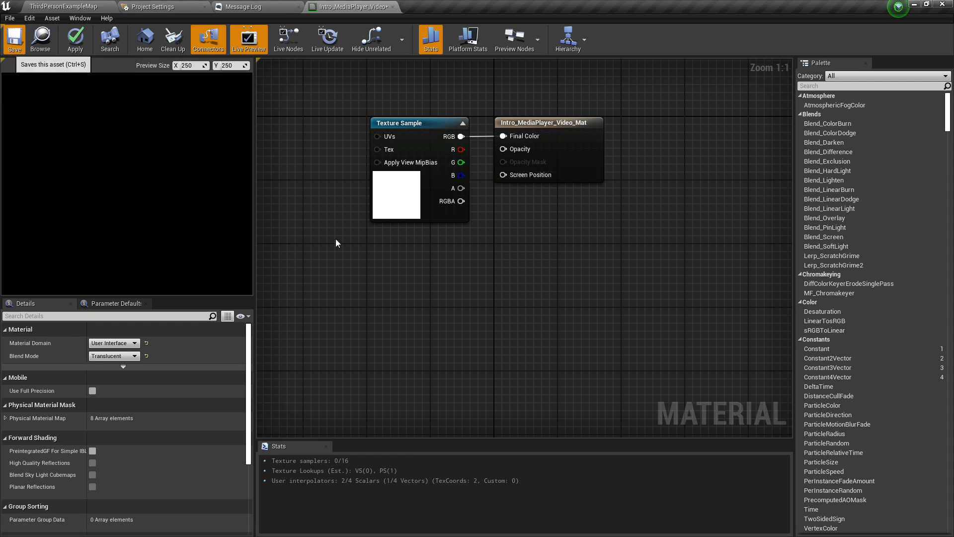
click(246, 7)
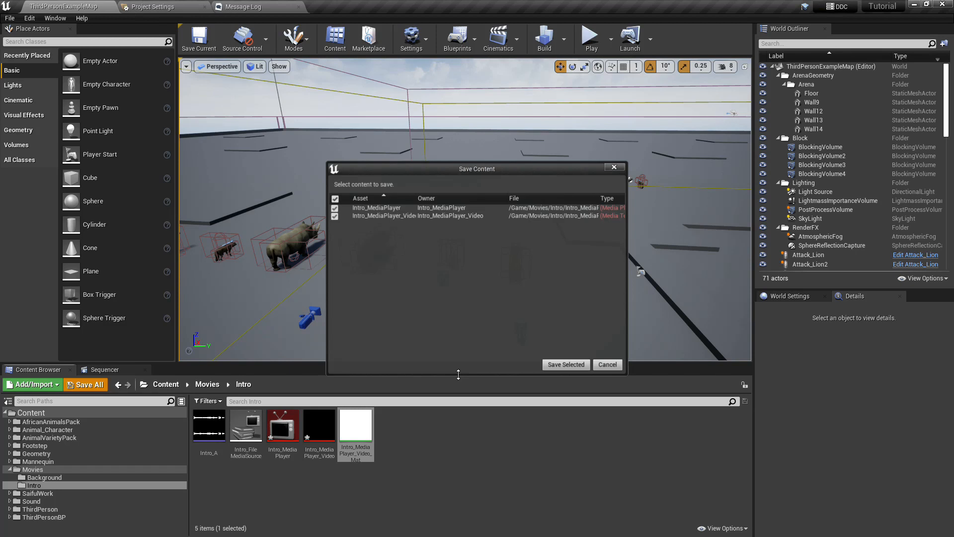
- Save the media assets and play Intro_FileMediaSource in the Intro media player
click(564, 363)
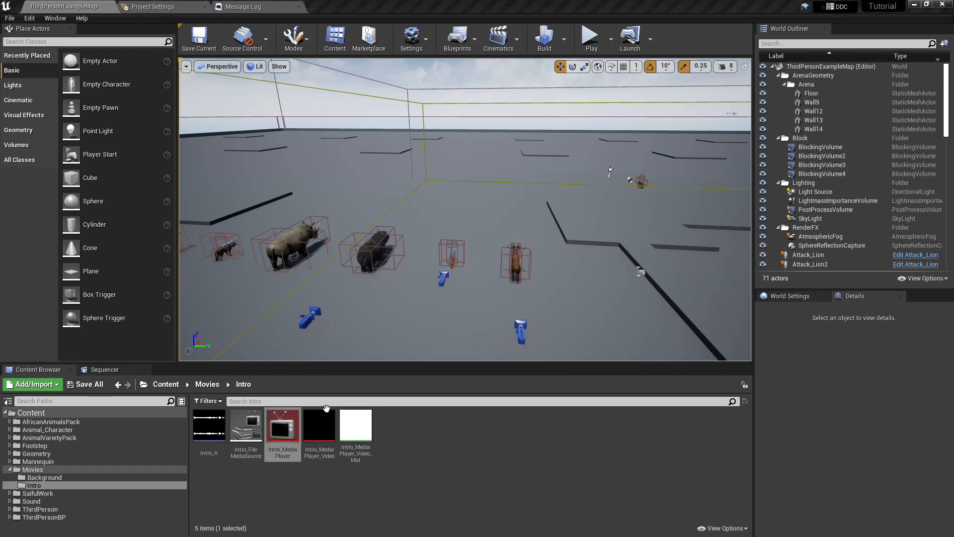
double_click(282, 425)
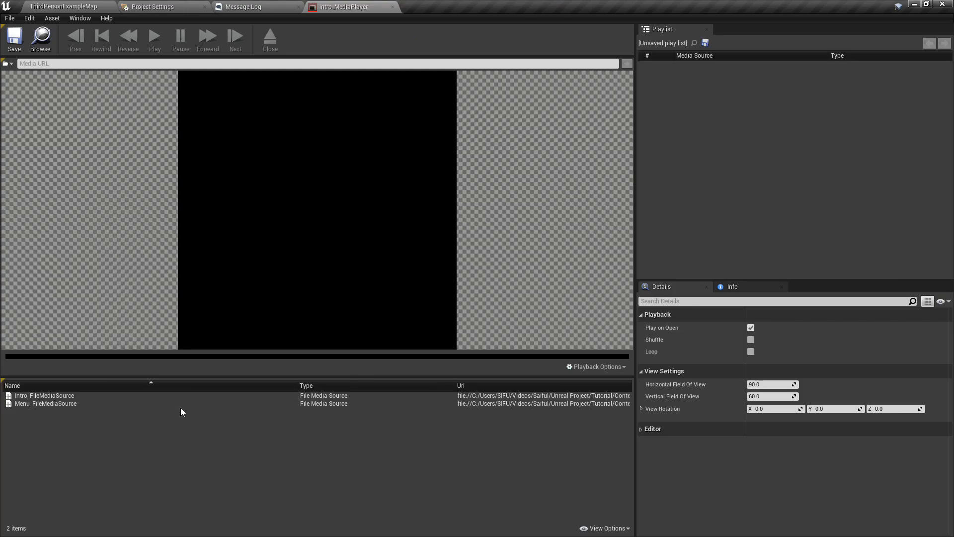
double_click(45, 394)
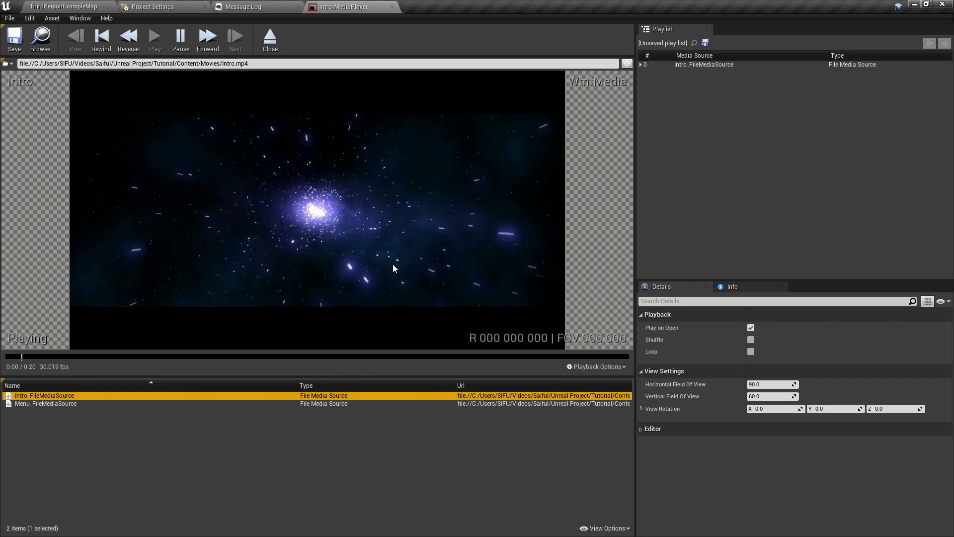
mouse_move(155, 40)
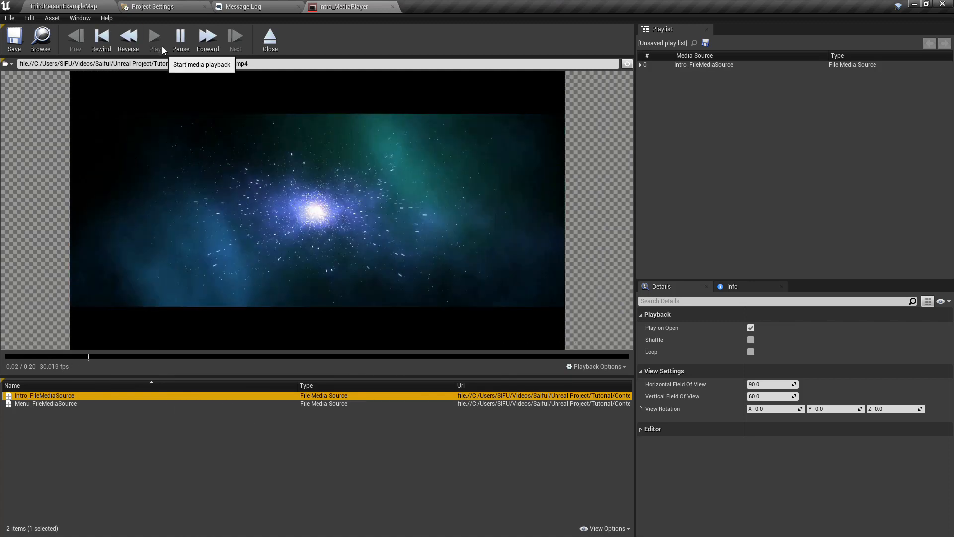
click(155, 34)
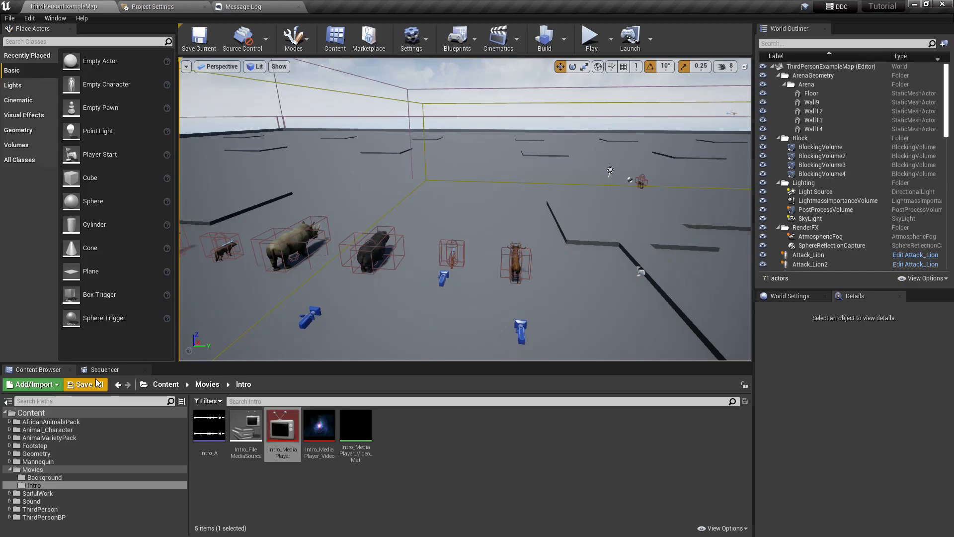
- Save all assets and create a widget blueprint named WB_Intro in the Intro folder
click(447, 438)
text(WB_Intro)
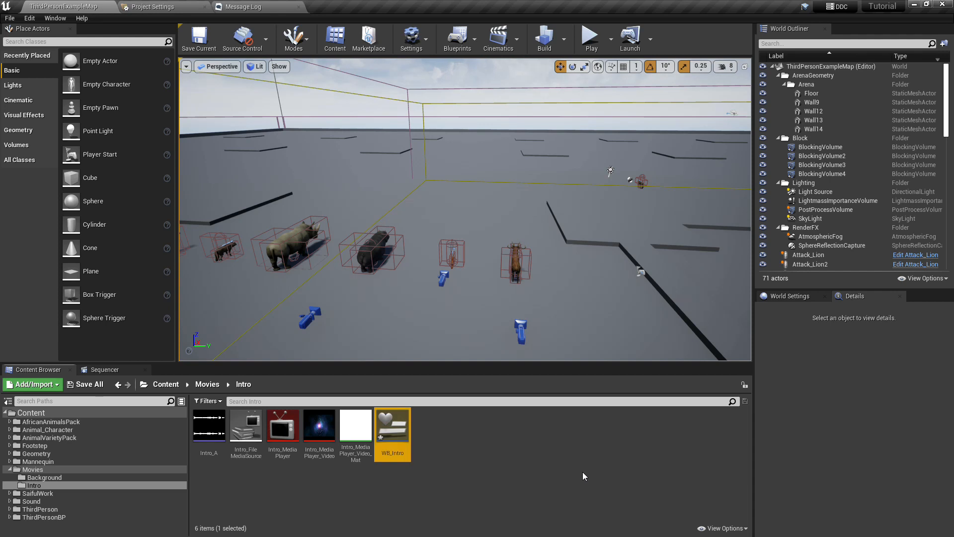
double_click(392, 425)
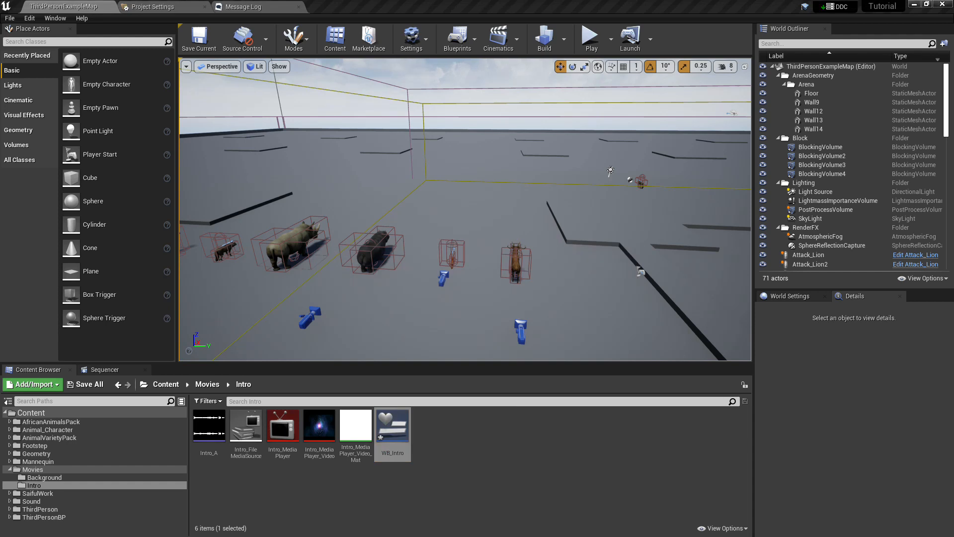
double_click(392, 424)
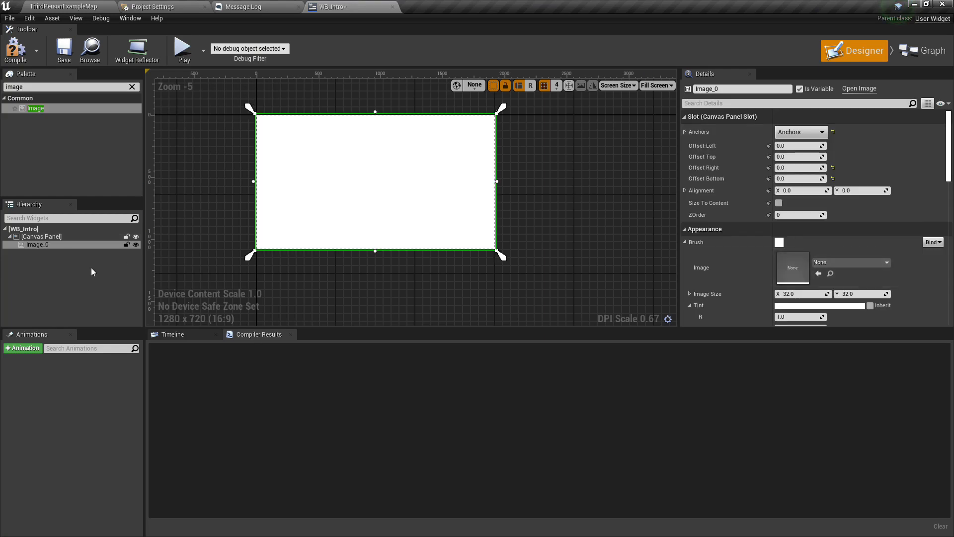
- Rename the image widget to Intro_BG showing Intro_MediaPlayer_Video_Mat, then compile and save
double_click(39, 244)
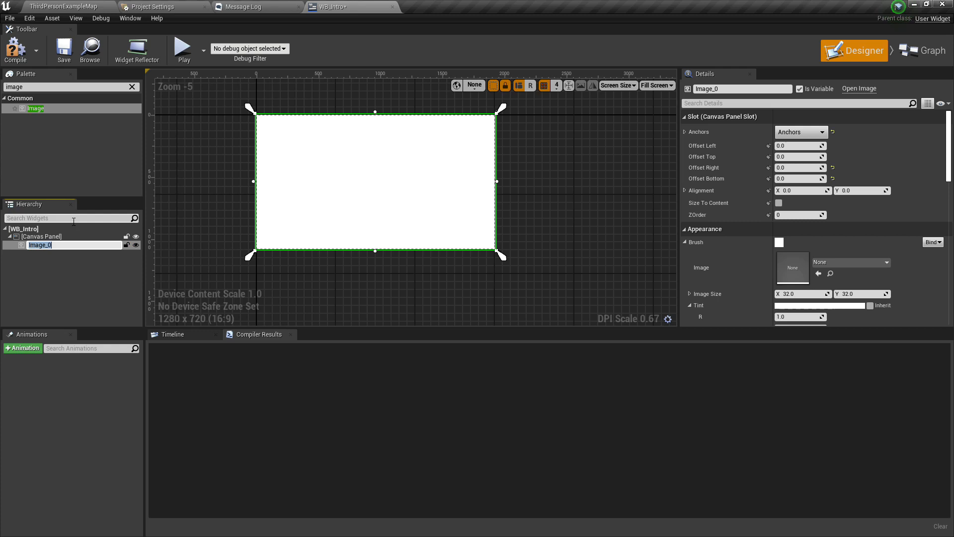
text(Intro_BG)
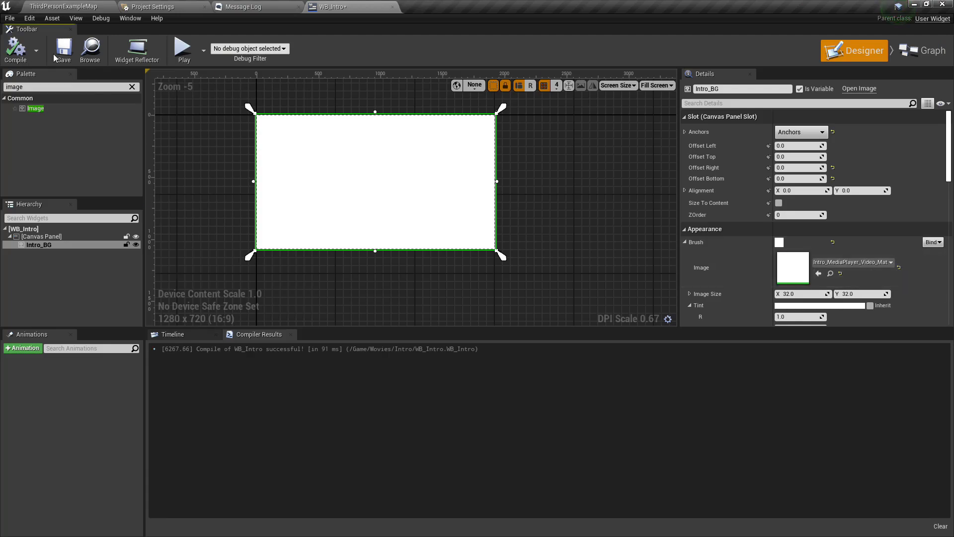
click(64, 49)
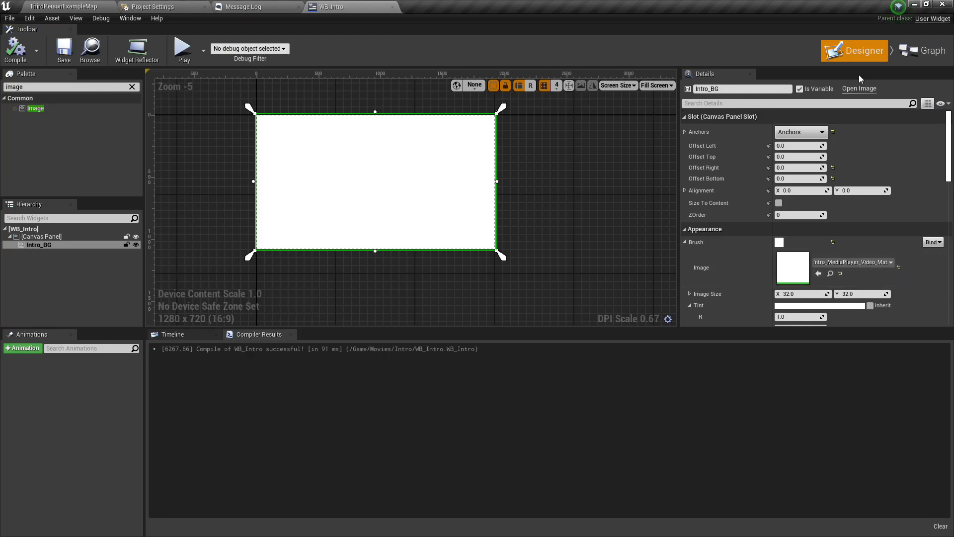
mouse_move(922, 51)
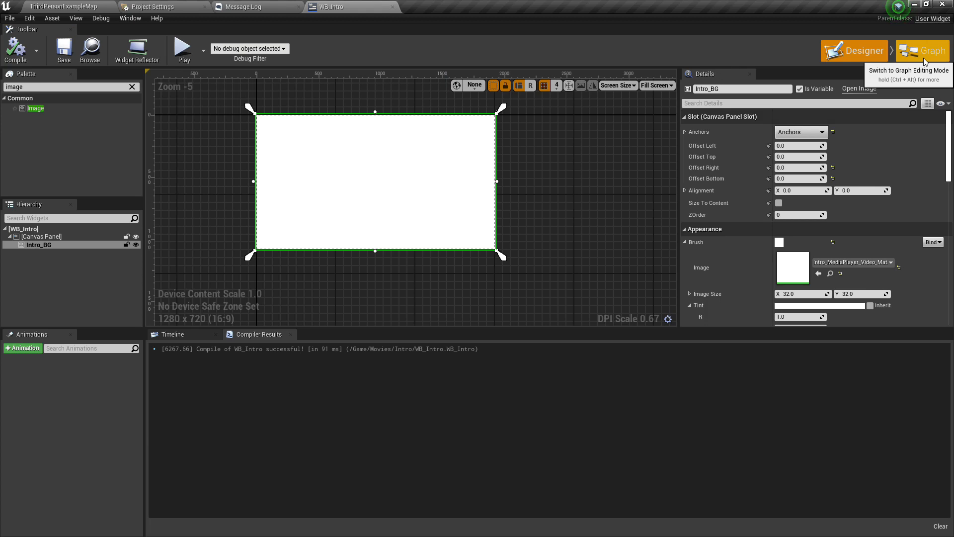
- Add a Media Player variable named Media defaulting to Intro_MediaPlayer in the event graph
click(922, 51)
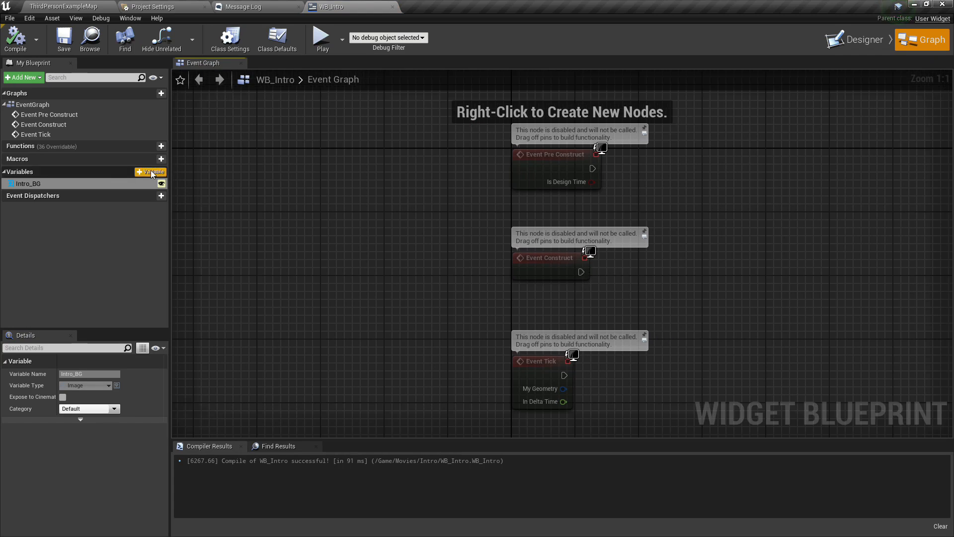
click(150, 172)
text(Media)
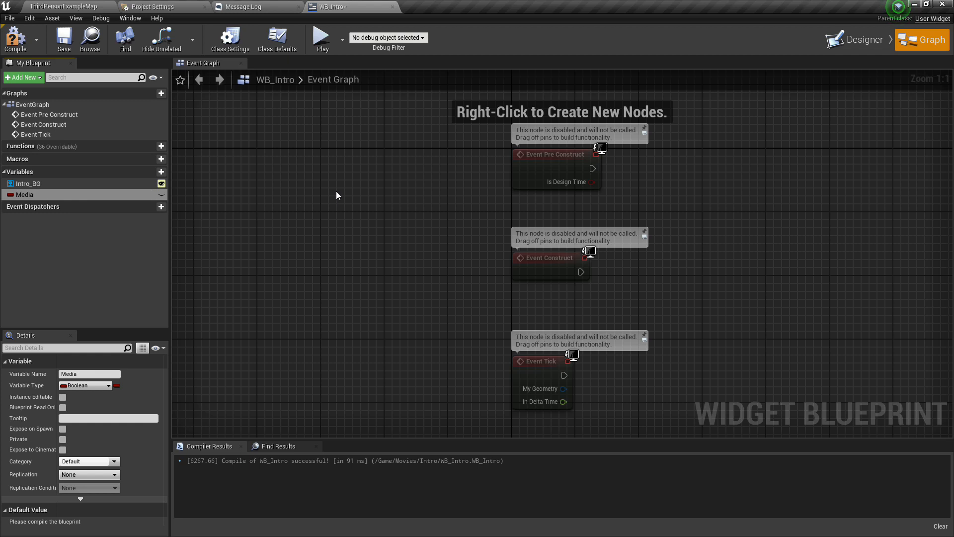
click(85, 386)
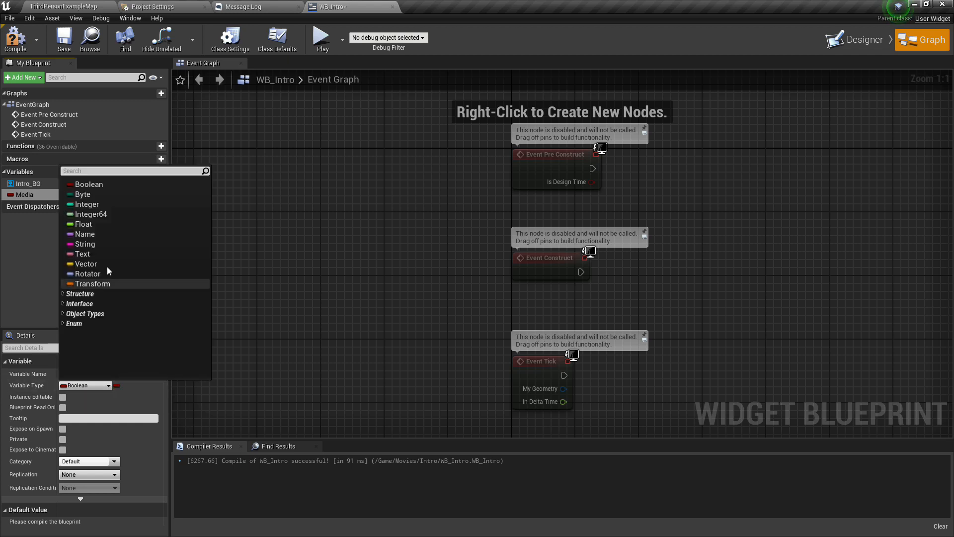
text(me)
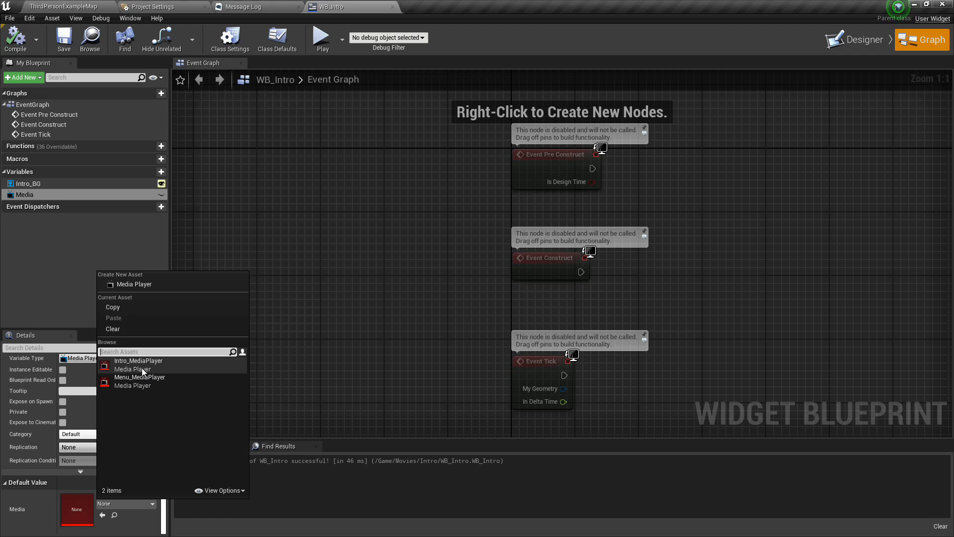
click(138, 360)
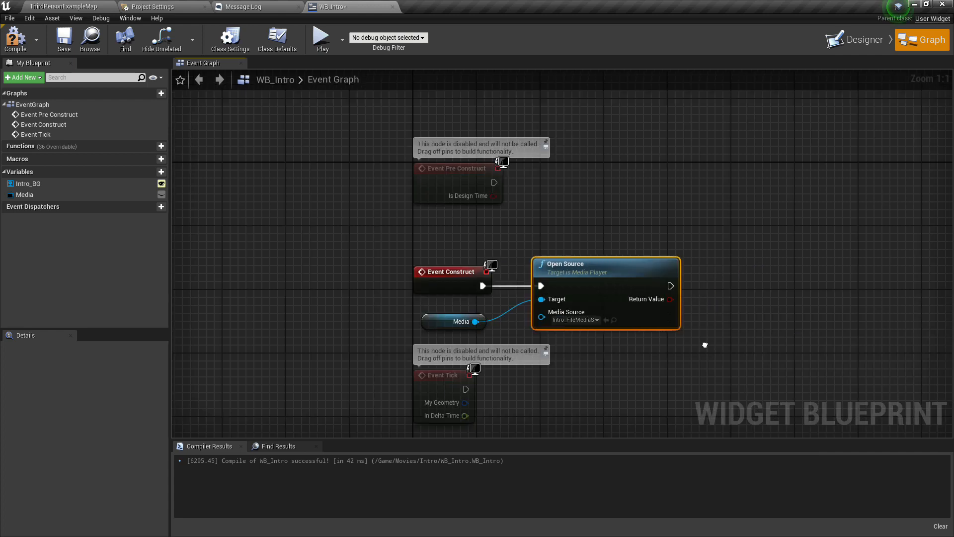
mouse_move(482, 299)
text(remove fro)
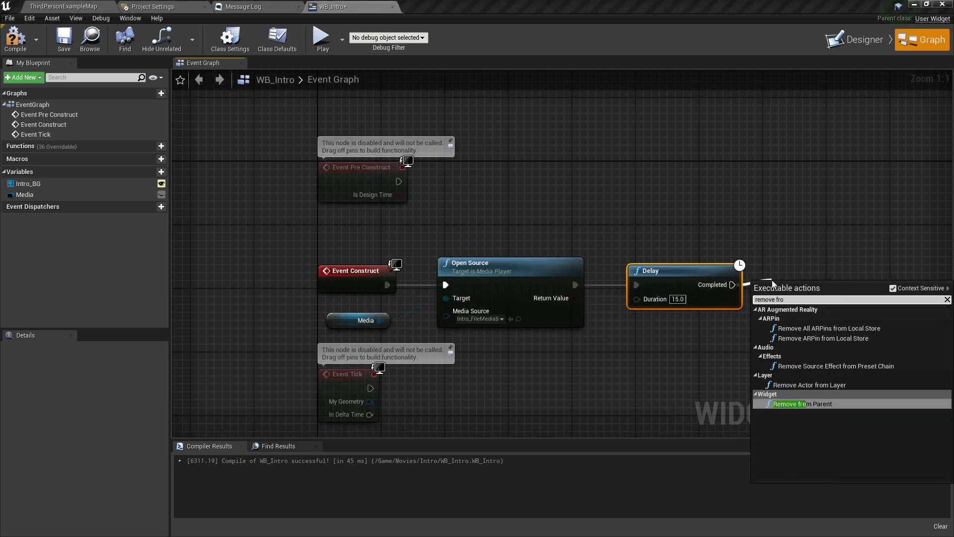
- Add a Remove from Parent node ending WB_Intro's Event Construct chain and return to the level editor
click(802, 403)
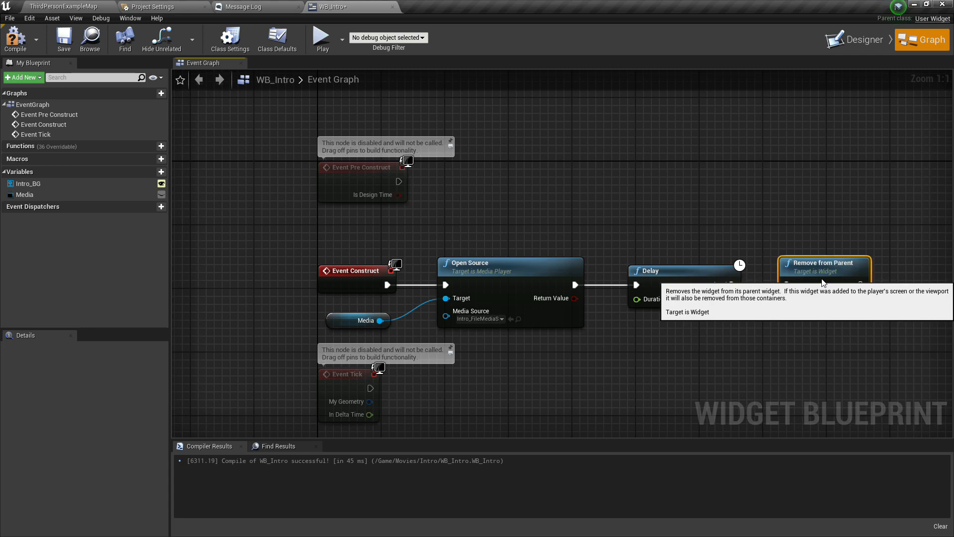
mouse_move(52, 7)
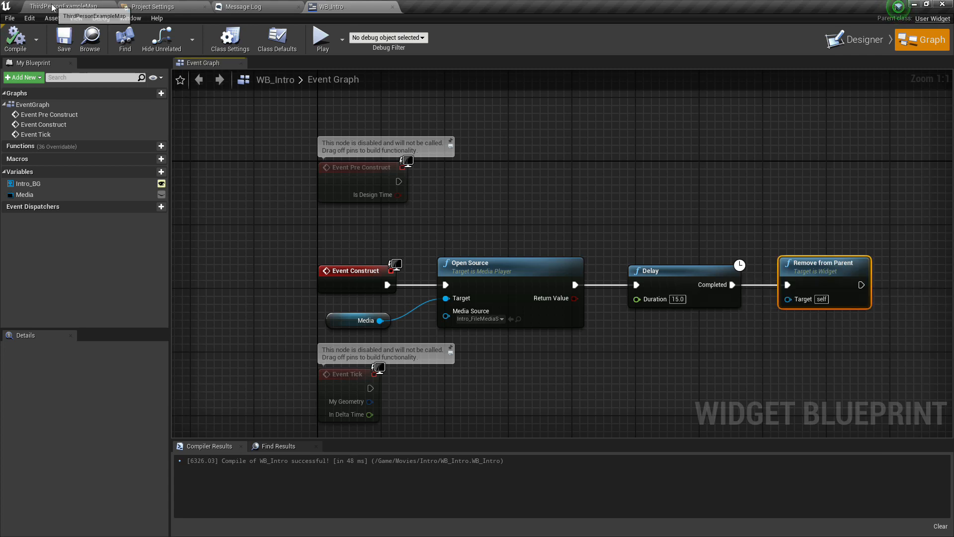
click(61, 7)
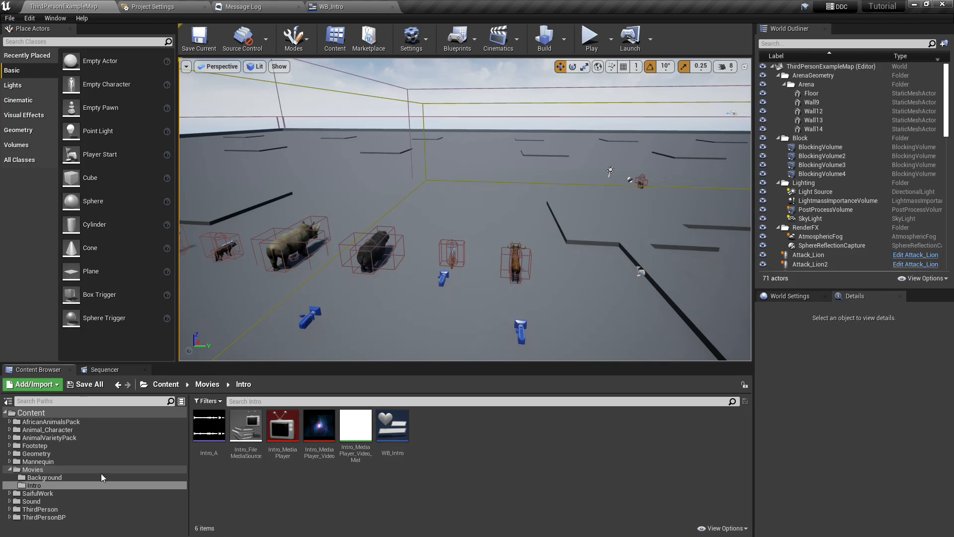
- Open the Menu level from the Background folder and view its Level Blueprint
click(44, 477)
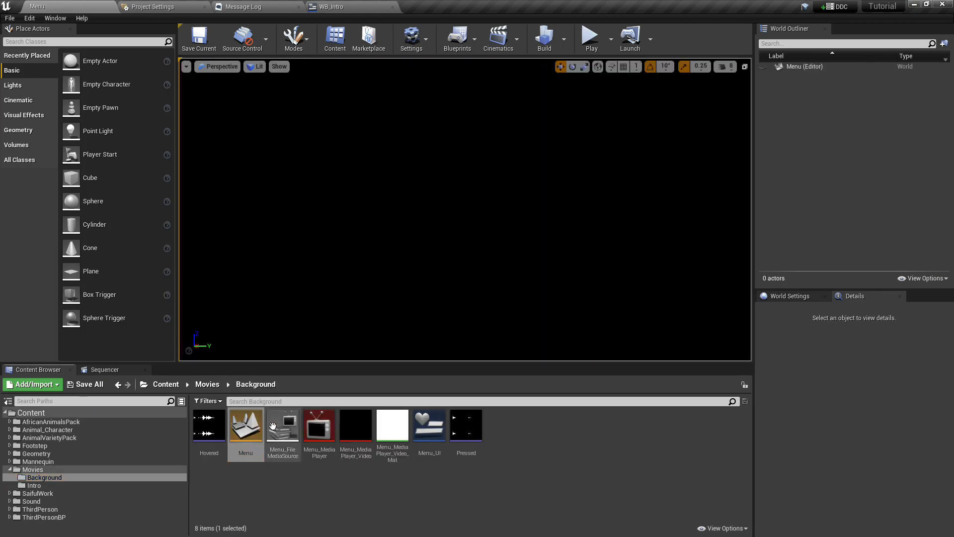
double_click(282, 424)
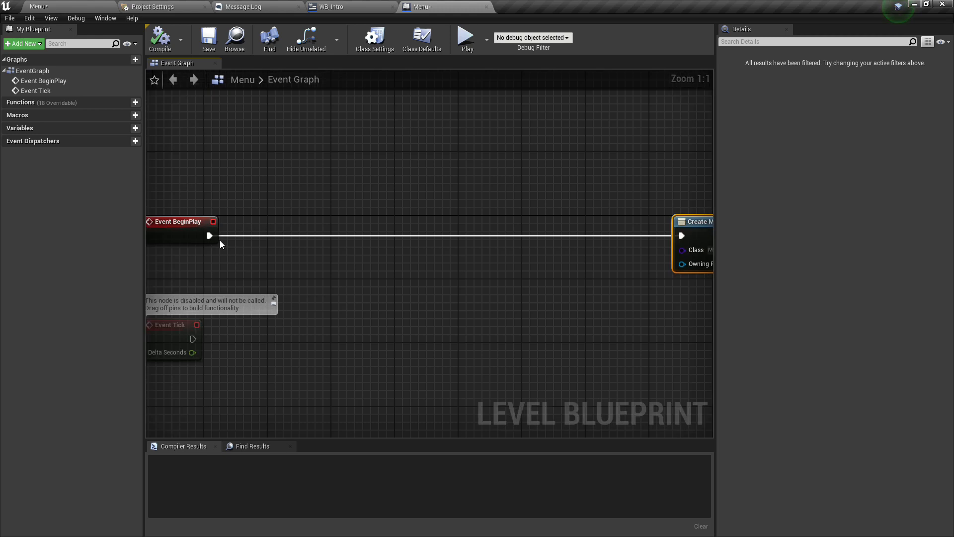
scroll(down, 3)
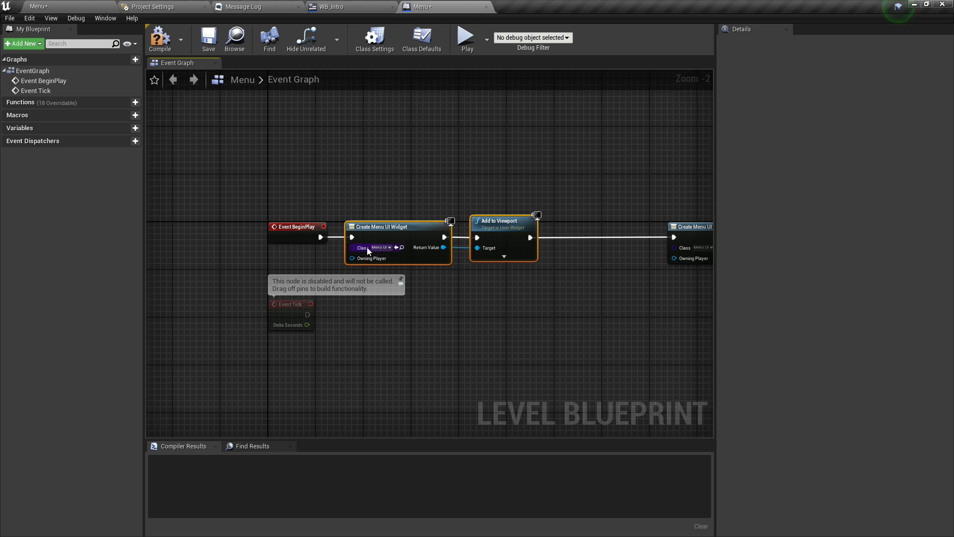
- Set the new Create Widget node after BeginPlay to create the WB_Intro widget
click(379, 247)
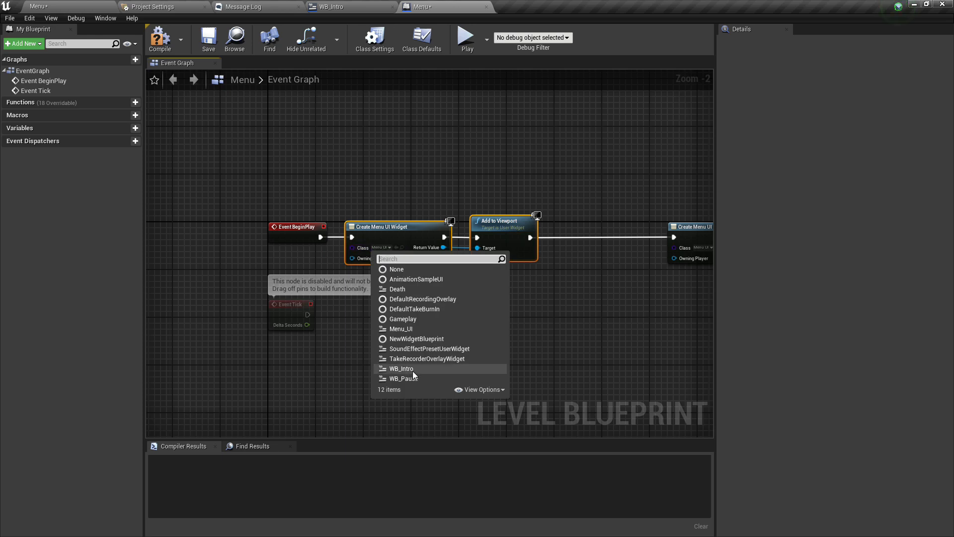
click(401, 367)
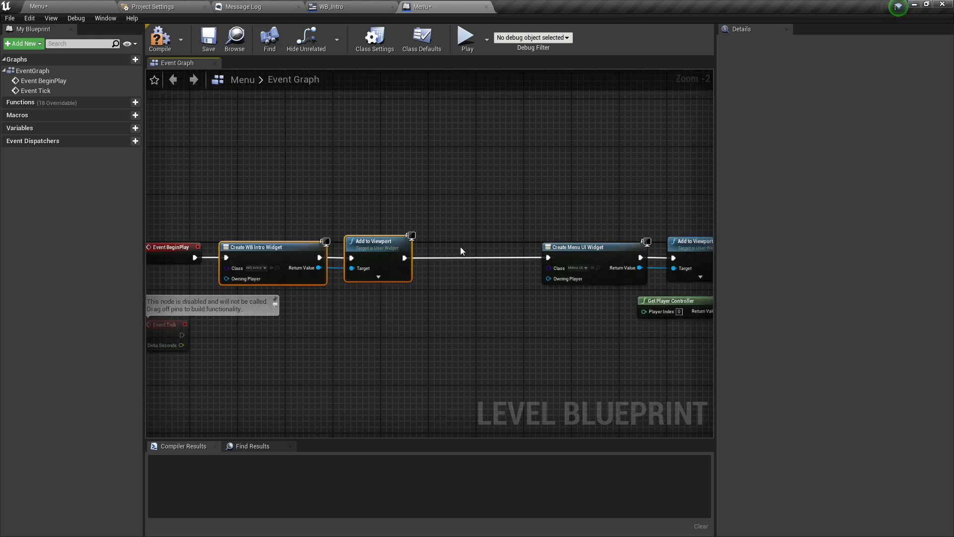
mouse_move(468, 252)
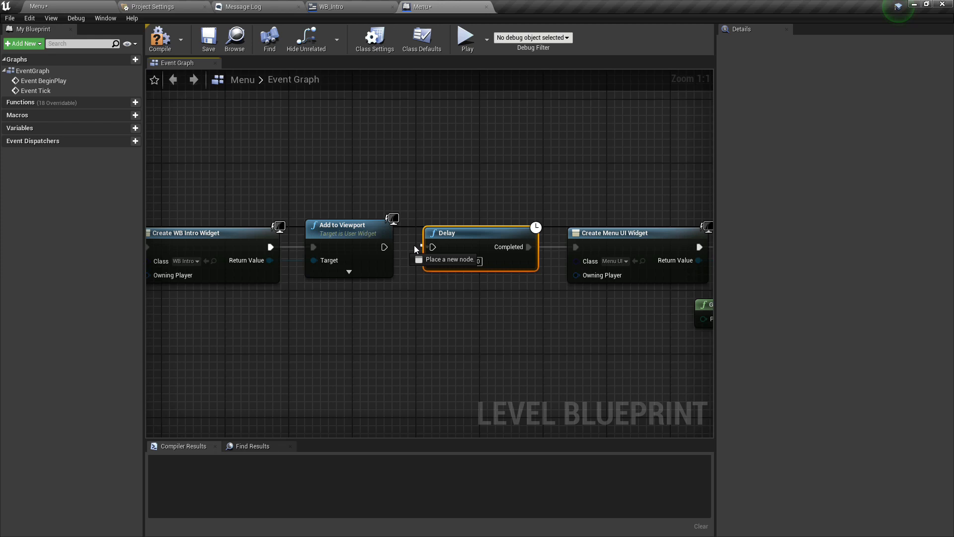
- Add a Play Sound 2D node after Open Source in WB_Intro, playing the Intro_A sound
click(334, 7)
text(play sound)
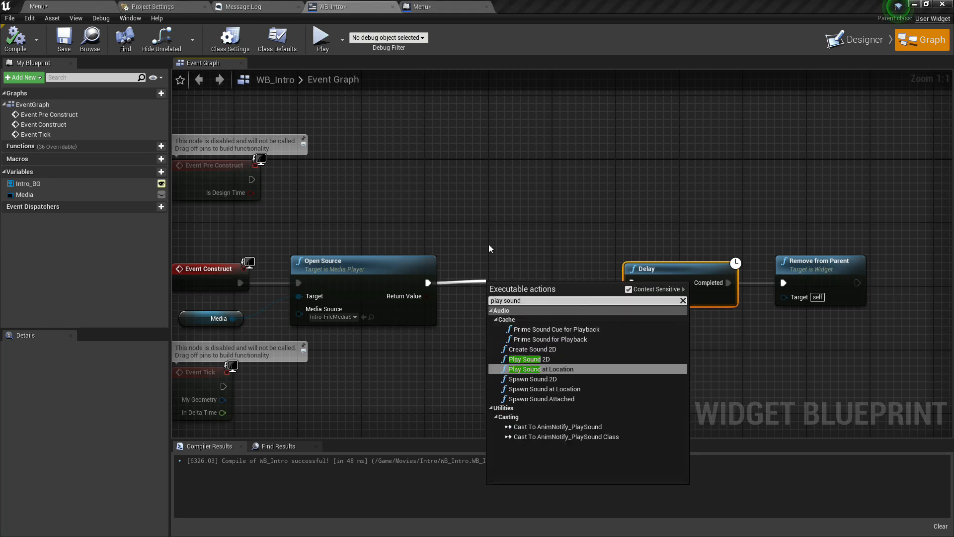
click(523, 359)
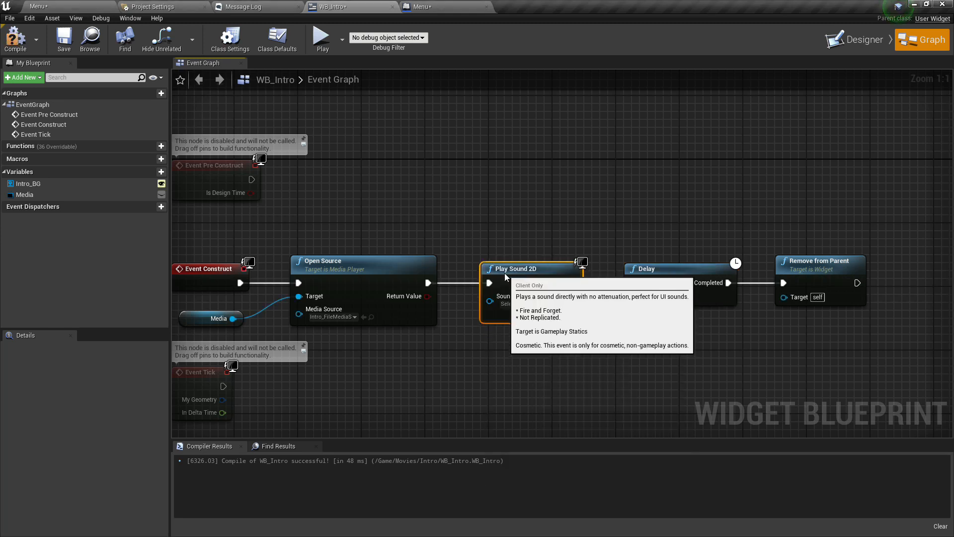
click(519, 304)
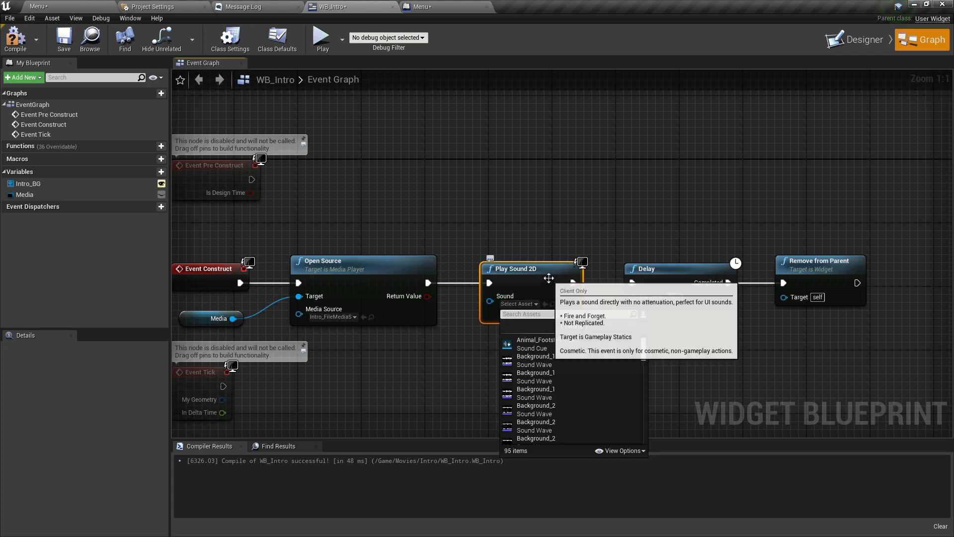
text(intr)
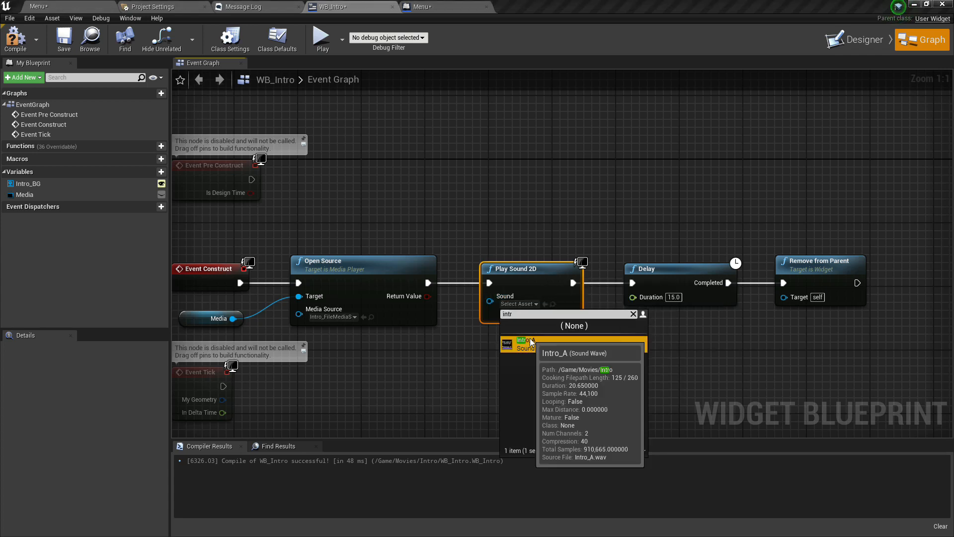
click(418, 7)
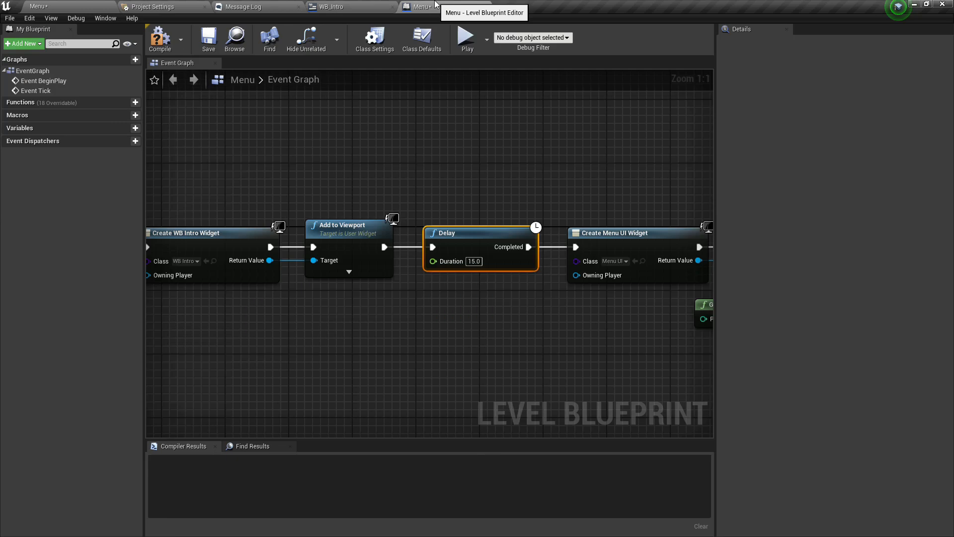
- Save the compiled Menu level blueprint with its intro, 15 s delay and menu UI chain
click(207, 38)
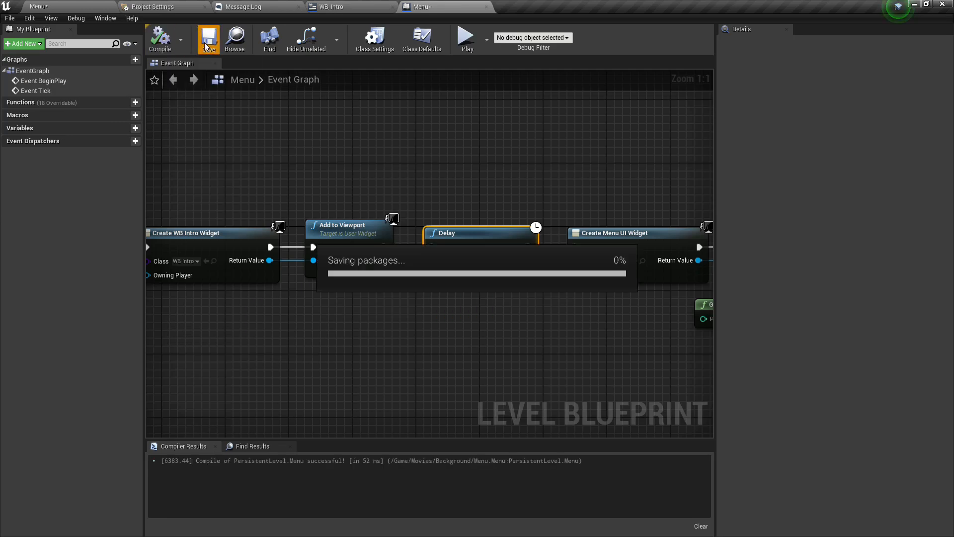
click(208, 38)
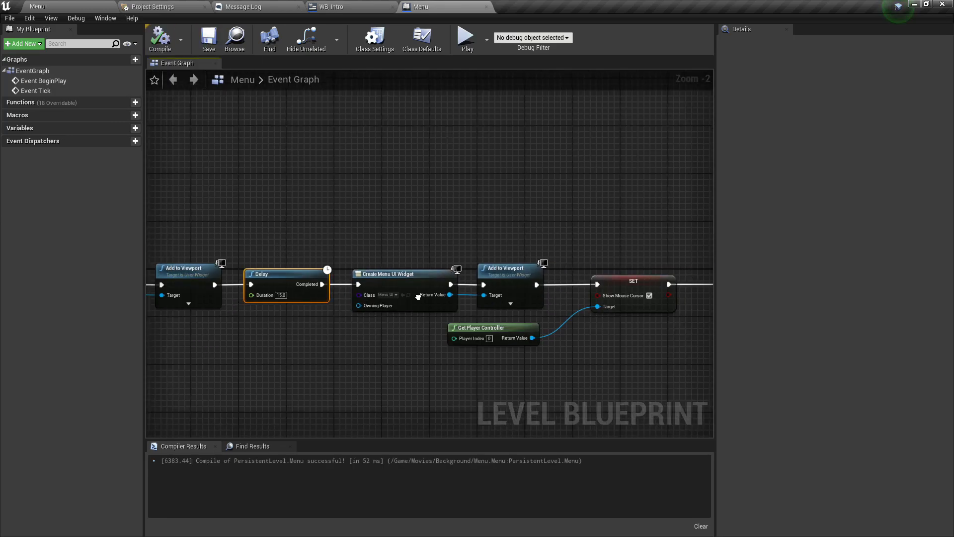